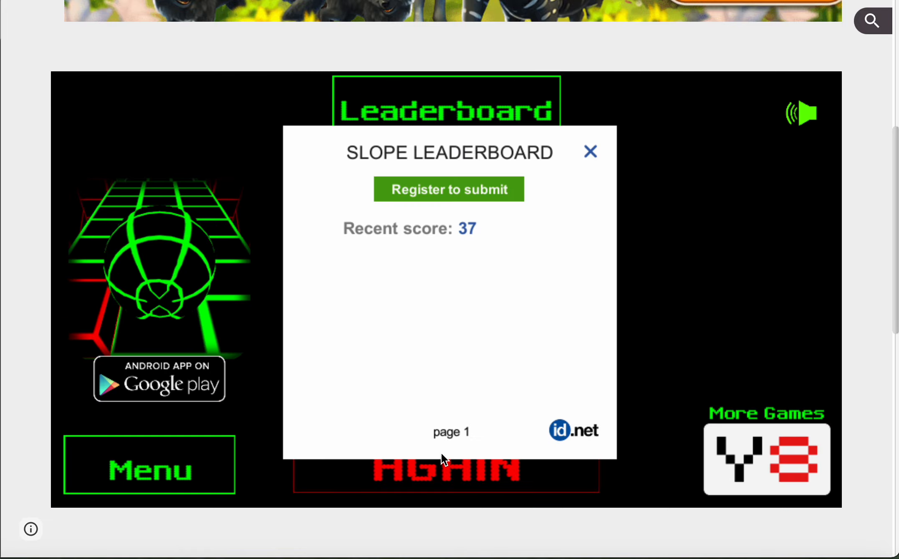
Start a new Slope round and play until the ball crashes, finishing with score 13.
click(589, 151)
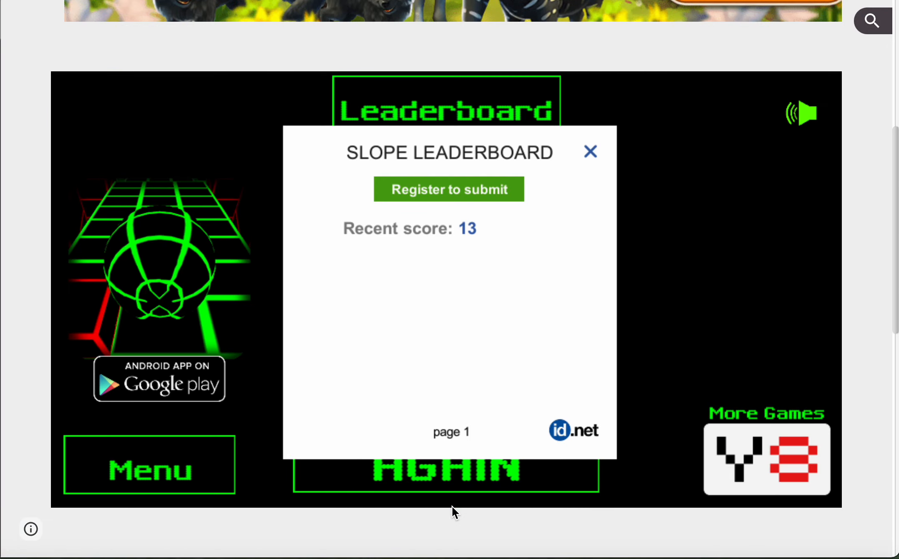
Replay another round to its end, leaving a recent score of 12 on the leaderboard.
click(590, 152)
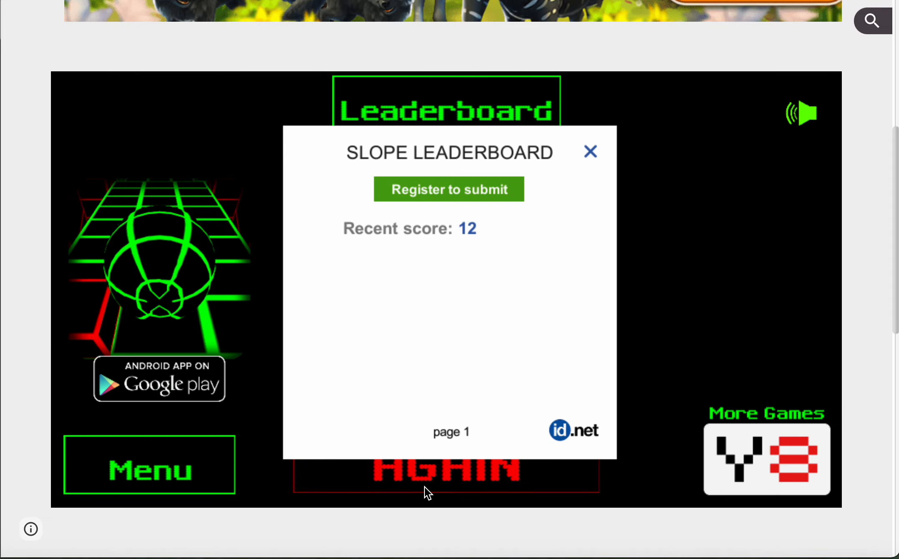
click(590, 152)
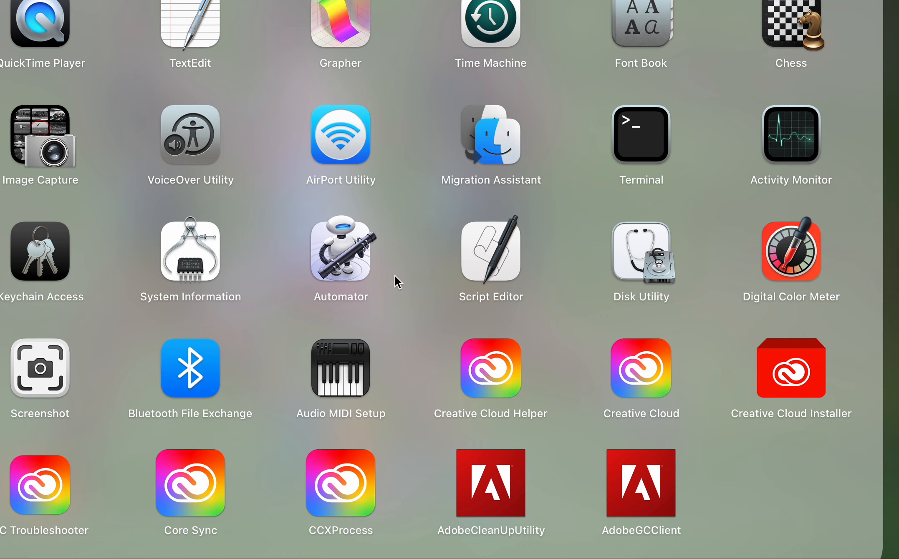
mouse_move(277, 382)
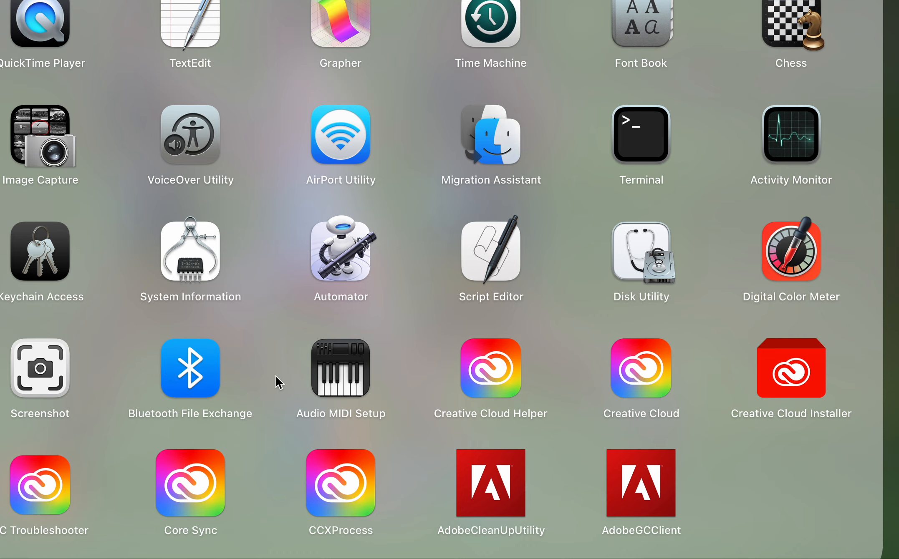
mouse_move(40, 399)
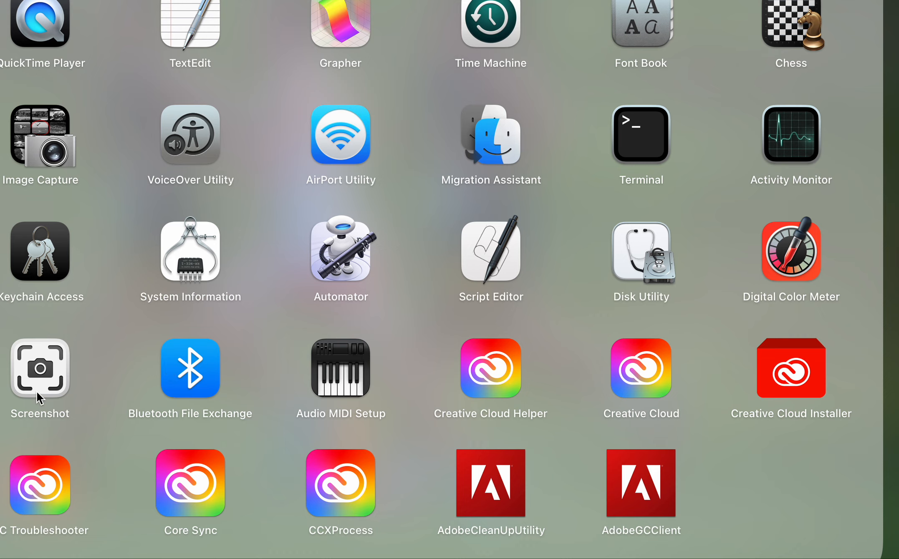